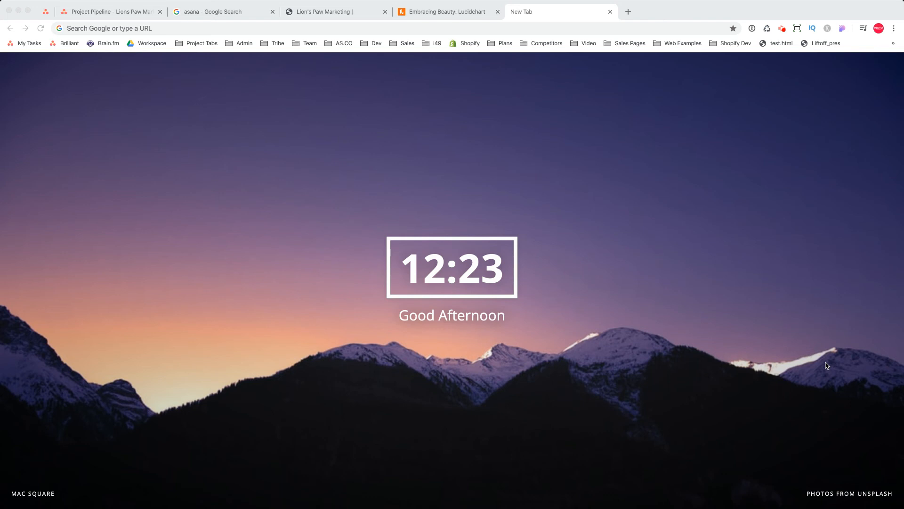
mouse_move(243, 183)
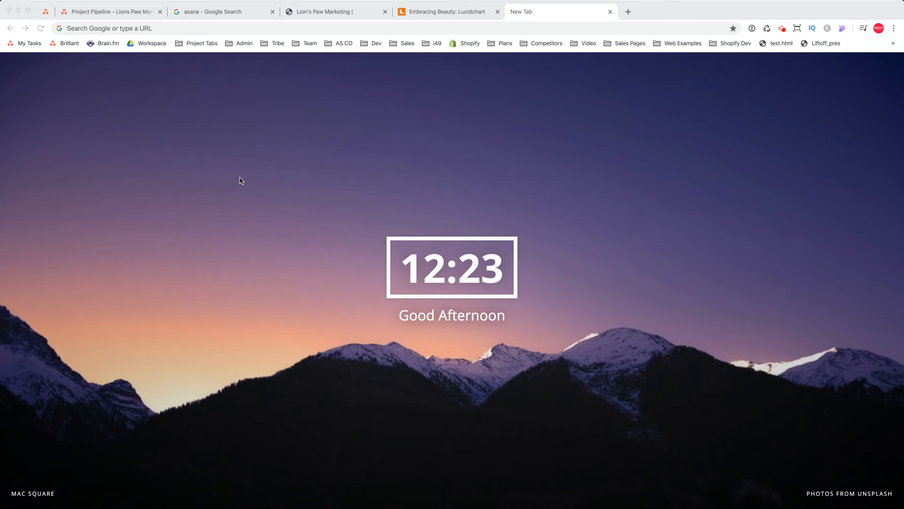
mouse_move(243, 64)
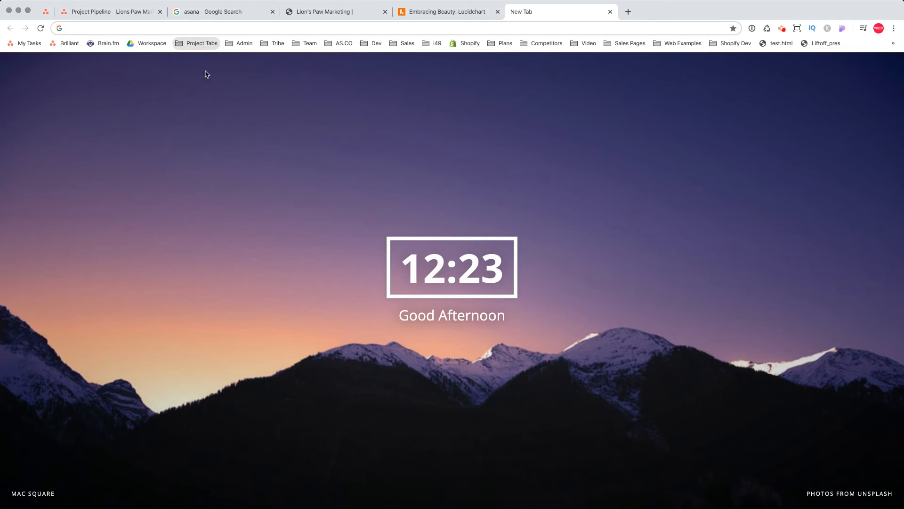
mouse_move(210, 138)
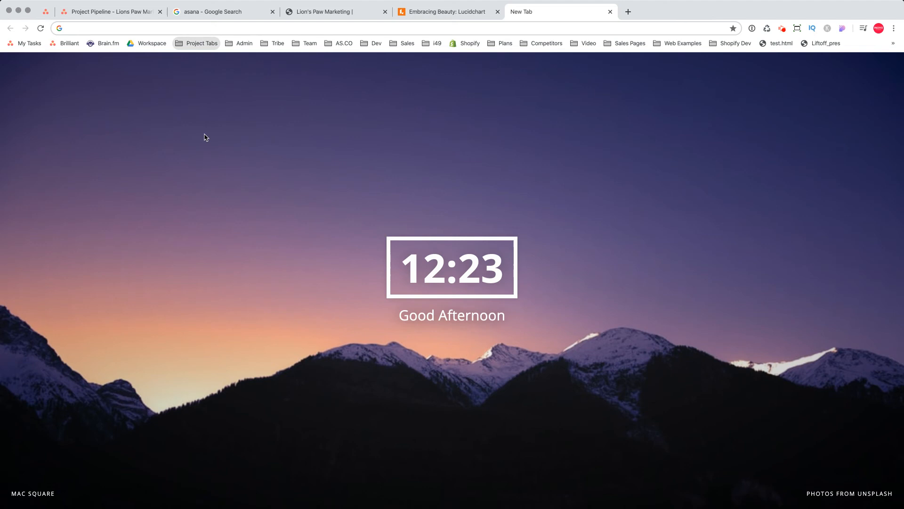
mouse_move(202, 142)
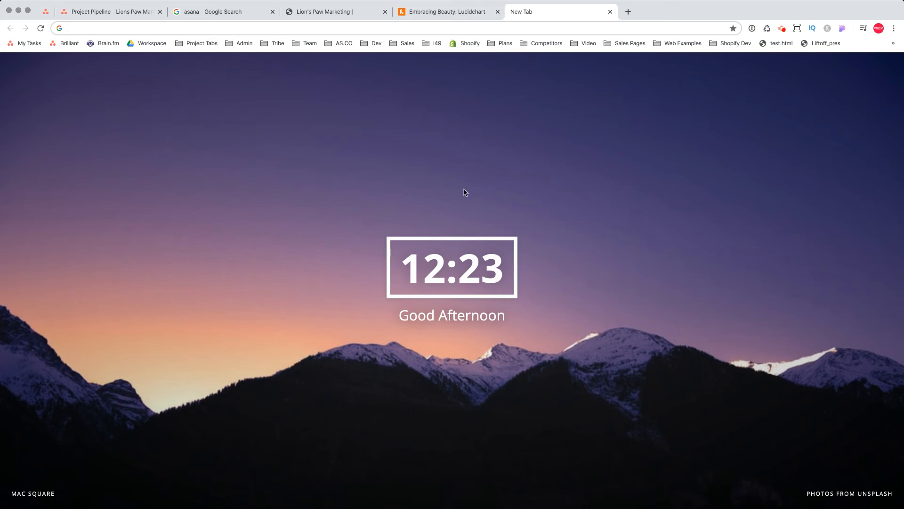
Review the Lion's Paw Marketing site, Embracing Beauty funnel map and Asana search tabs, returning to Project Pipeline
click(109, 11)
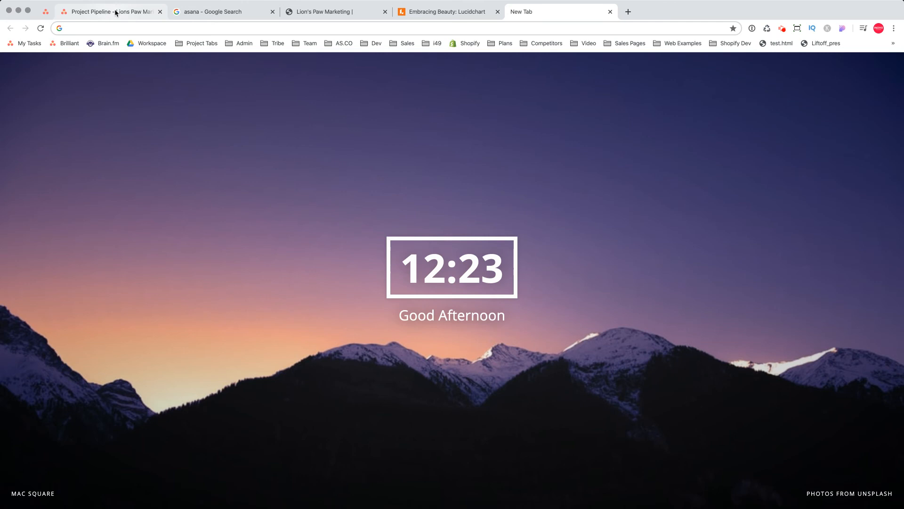
click(326, 11)
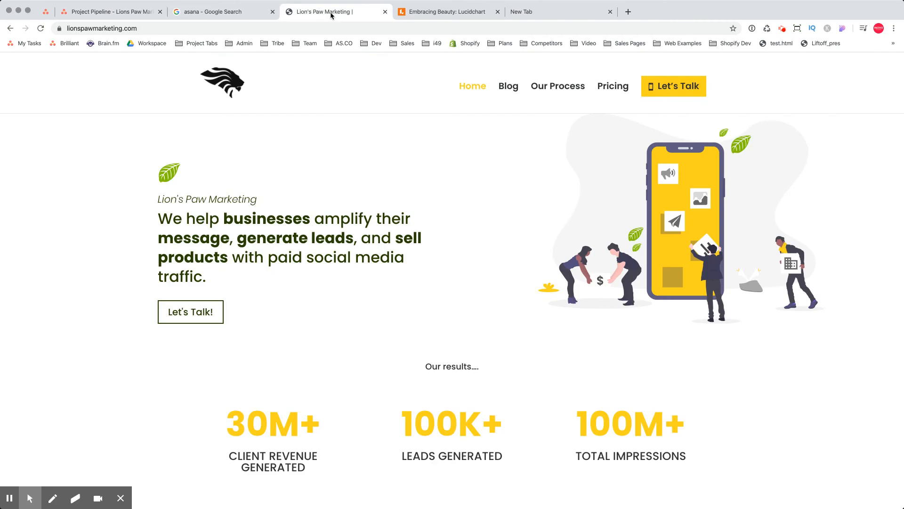
click(444, 11)
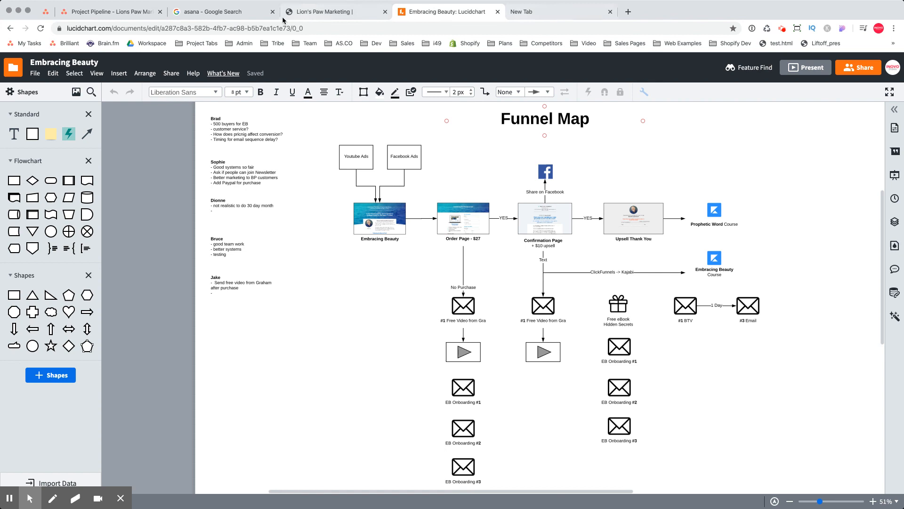
click(223, 11)
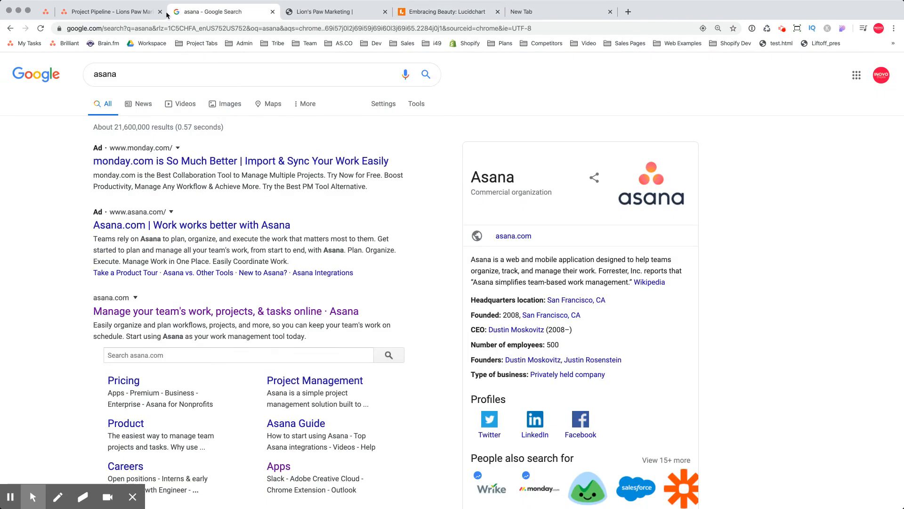
click(109, 11)
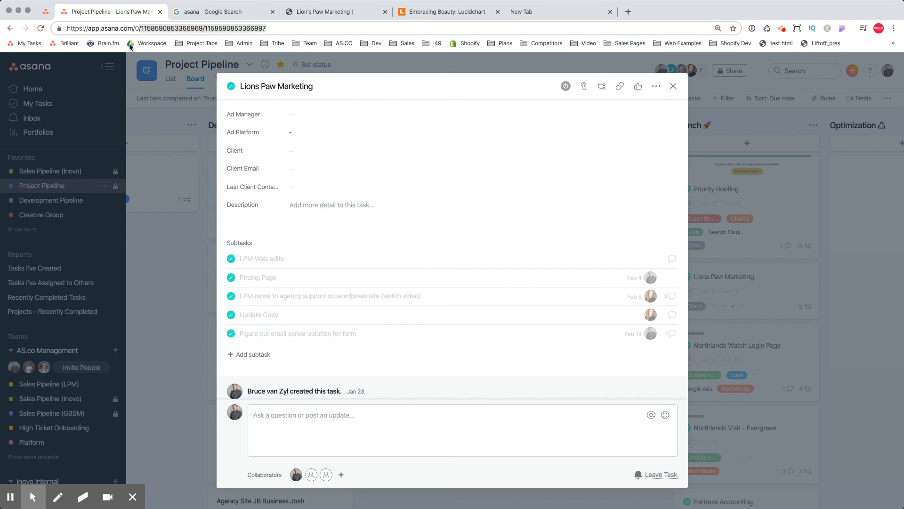
mouse_move(585, 157)
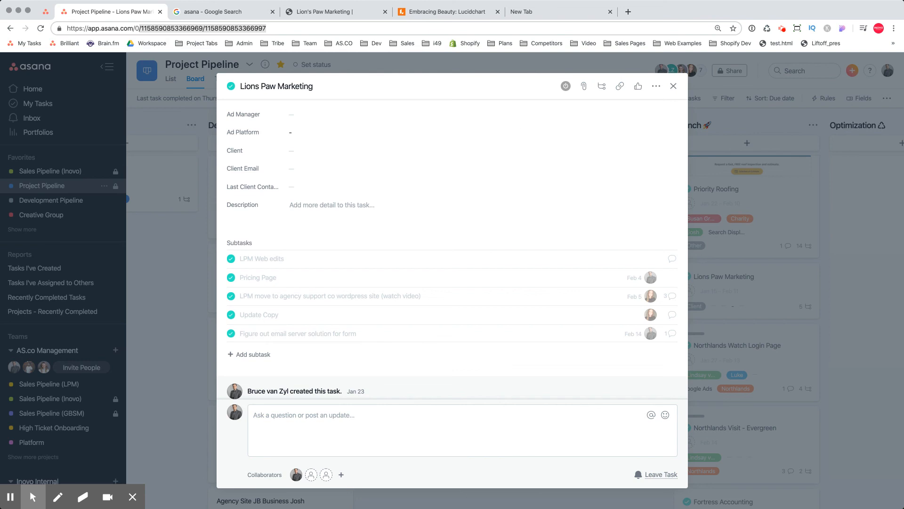
mouse_move(188, 32)
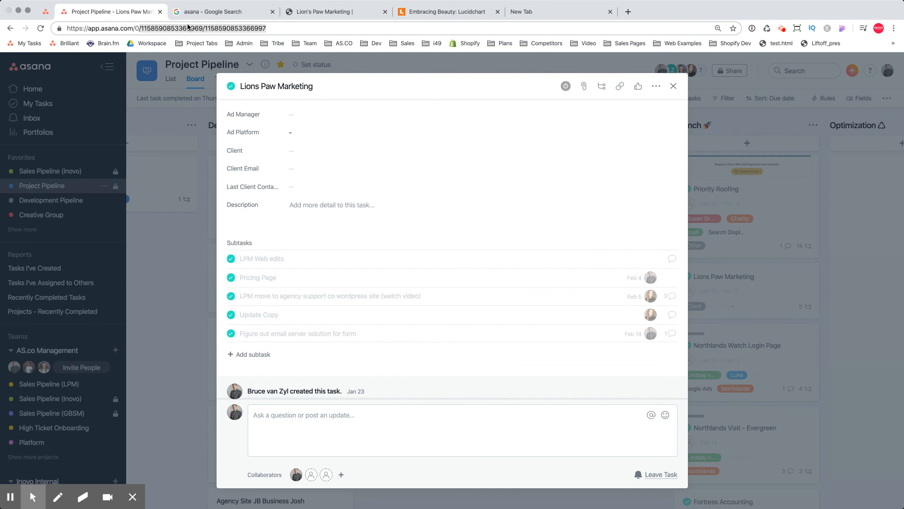
Select the task's web address, then close the Lions Paw Marketing task details pane
click(173, 28)
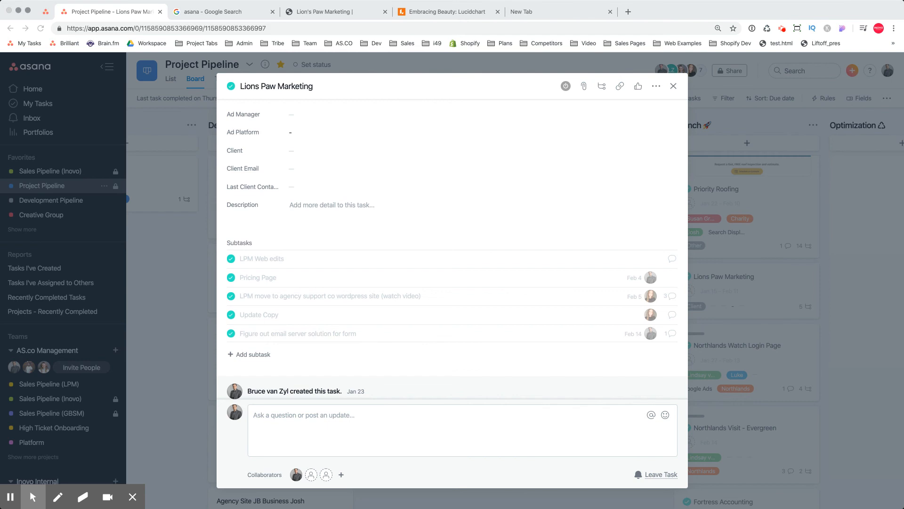
mouse_move(595, 168)
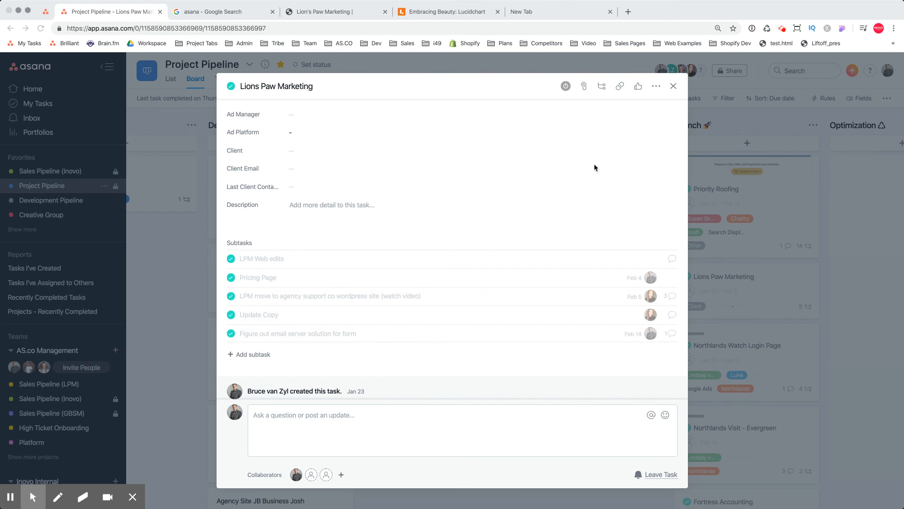
click(673, 86)
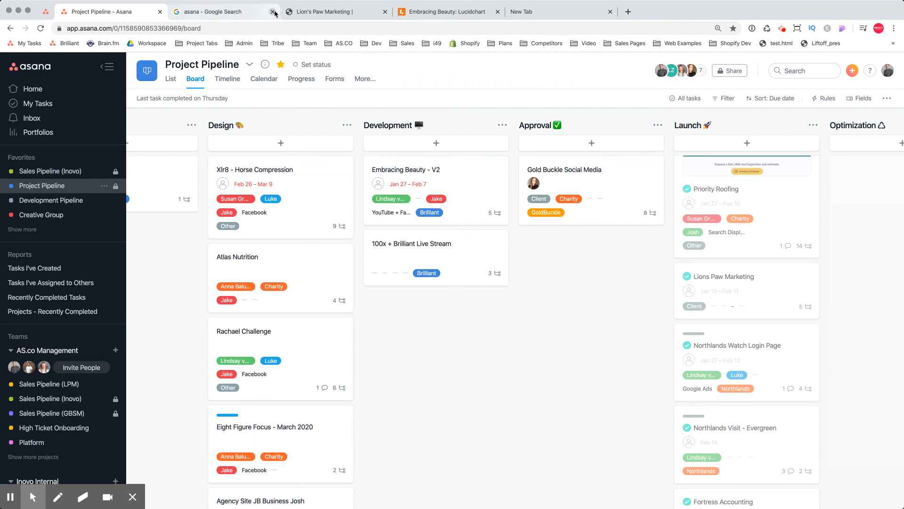
Close the search results tab and the remaining tabs, leaving only a new tab
click(272, 11)
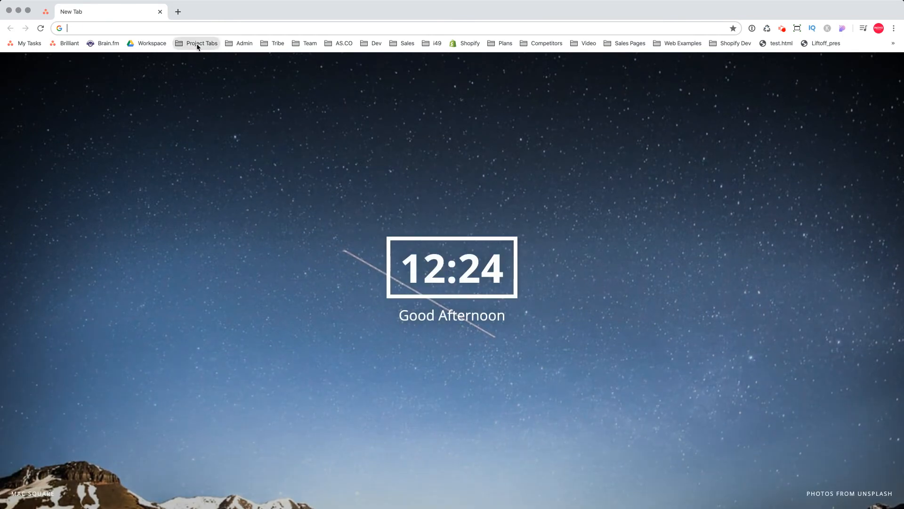
mouse_move(205, 139)
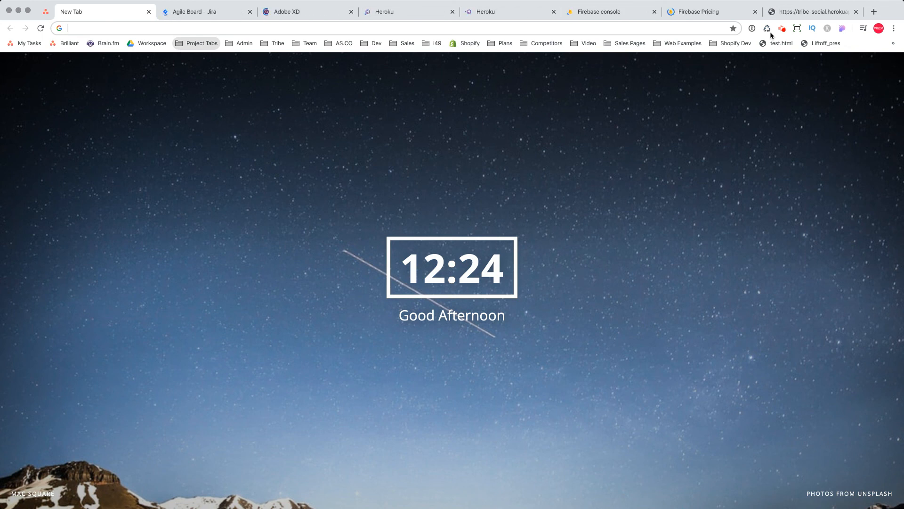
mouse_move(324, 66)
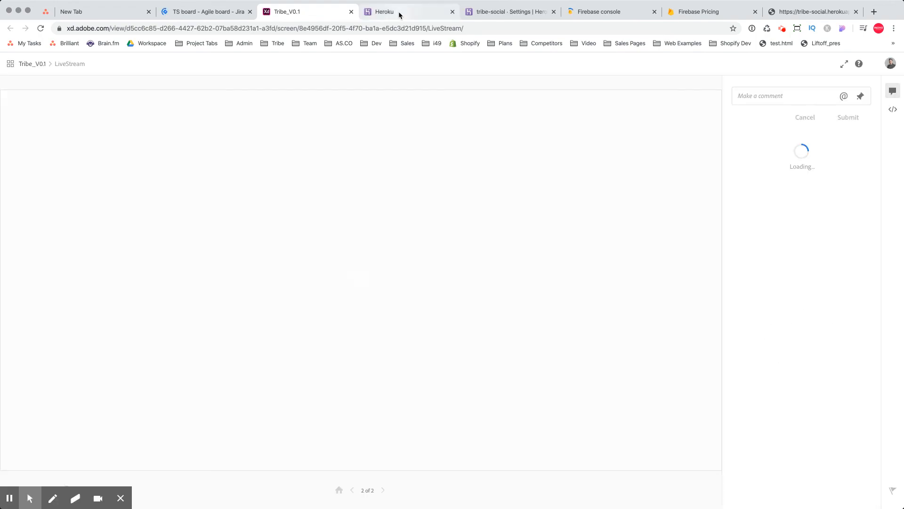
Check the tribe-social Heroku pipeline, the app login page and the Jira agile board
click(384, 12)
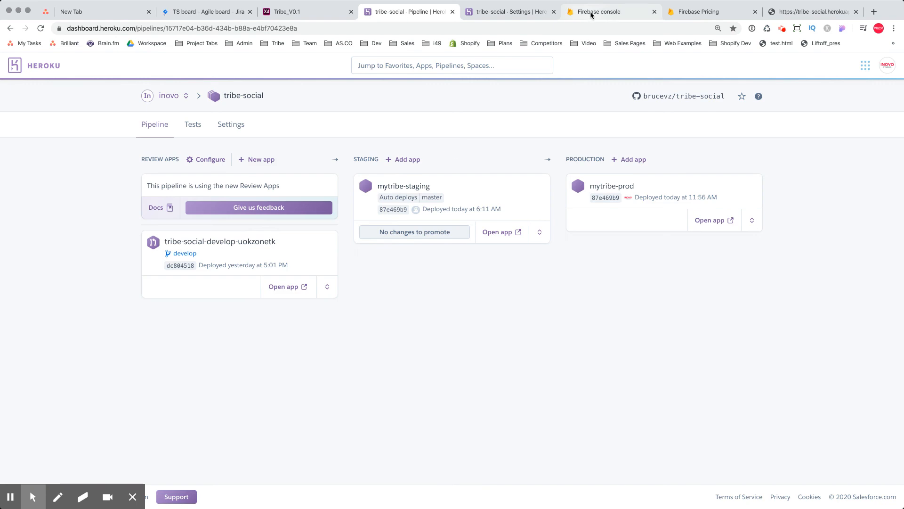
click(813, 11)
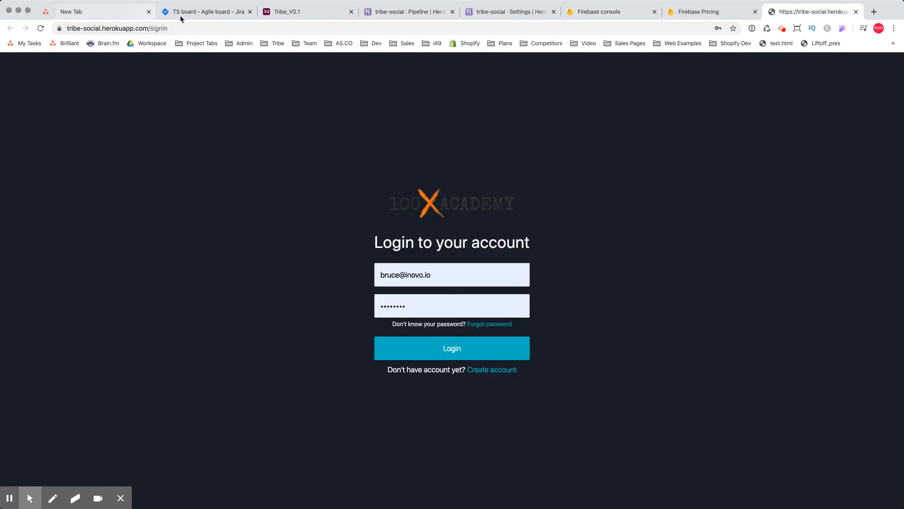
click(205, 12)
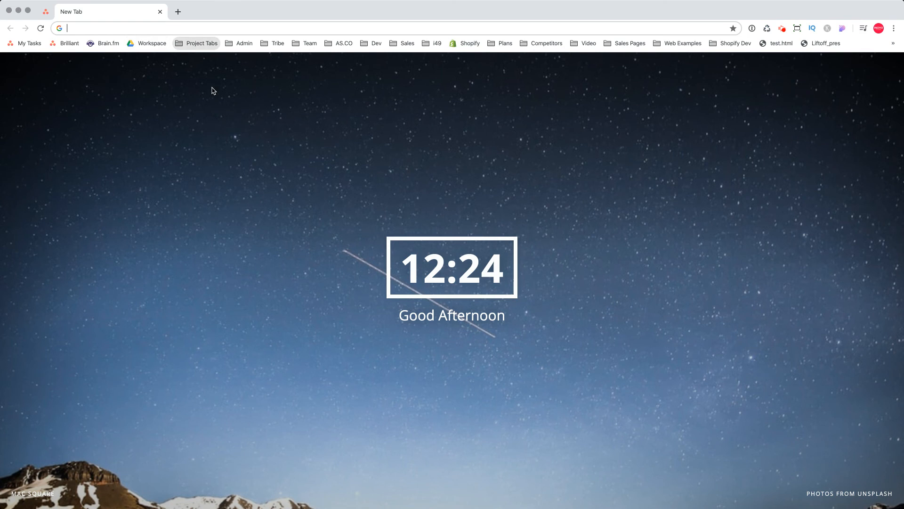
mouse_move(213, 130)
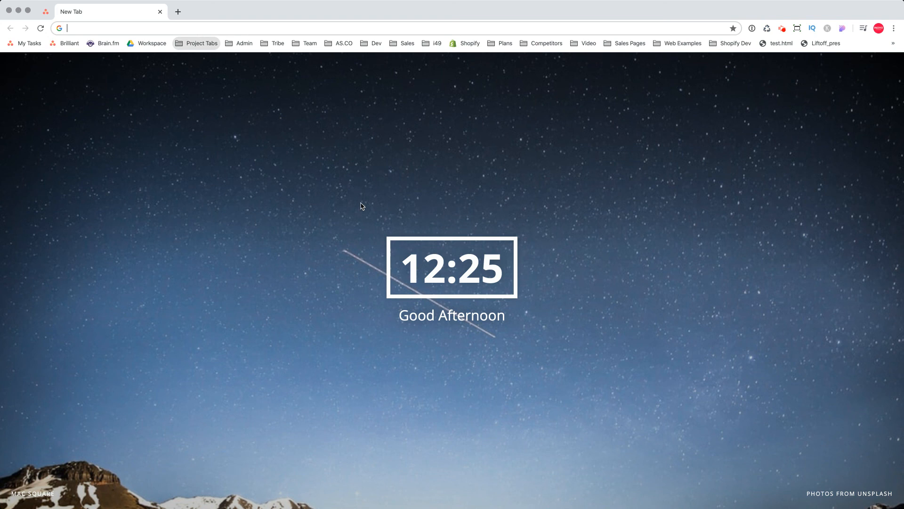
mouse_move(365, 196)
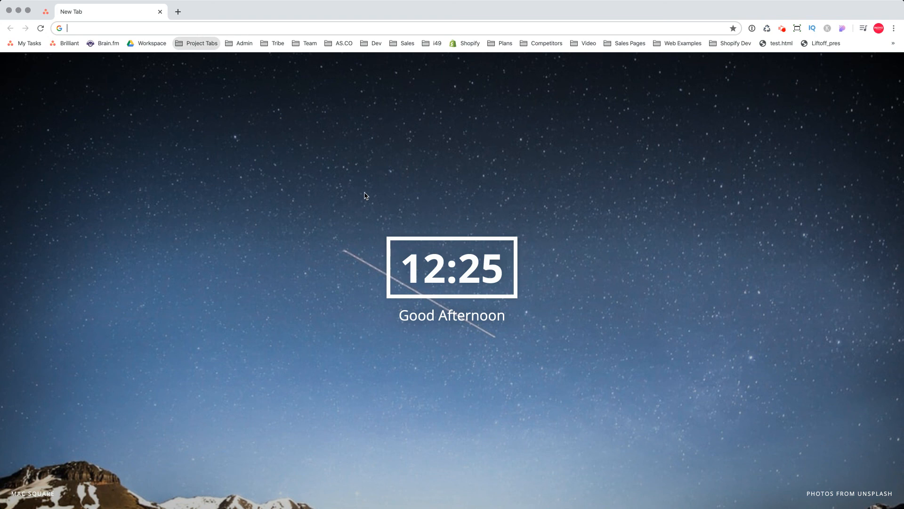
mouse_move(373, 219)
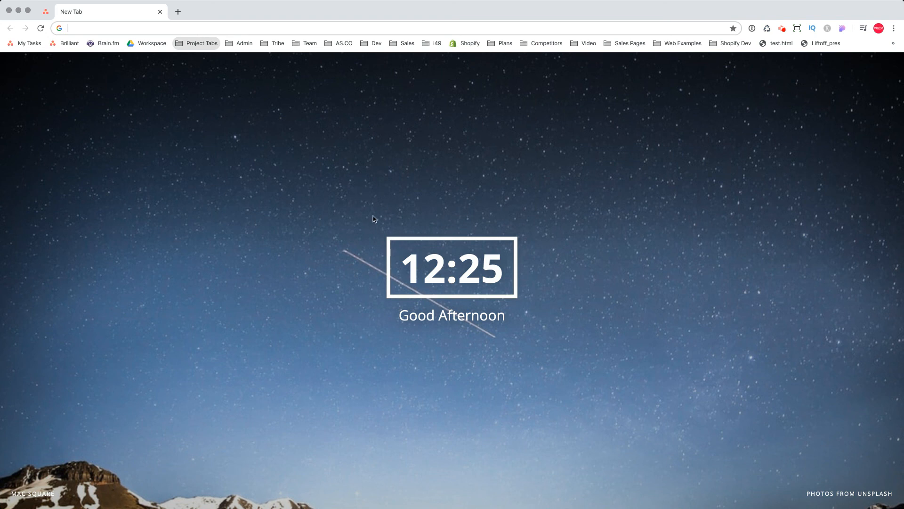
mouse_move(274, 128)
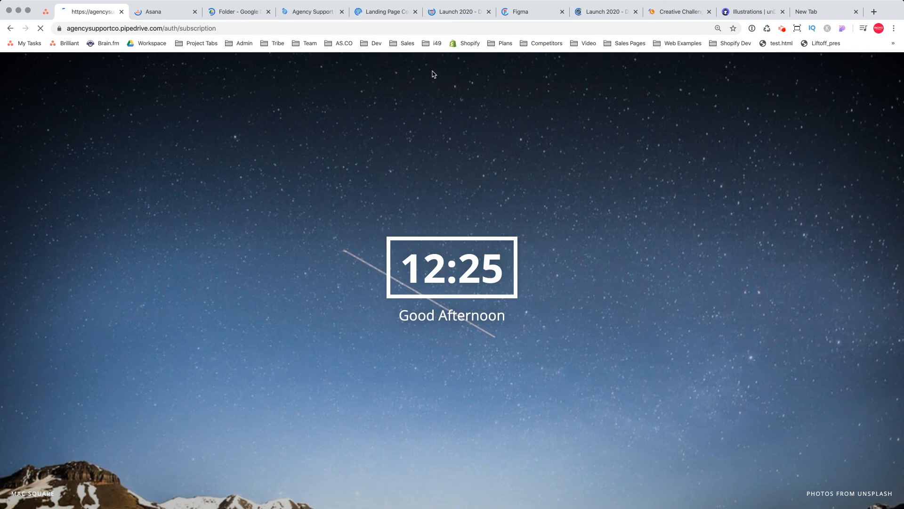
View the ASC Kingdom Creatives Drive folder, then the Landing Page Copy document
click(239, 11)
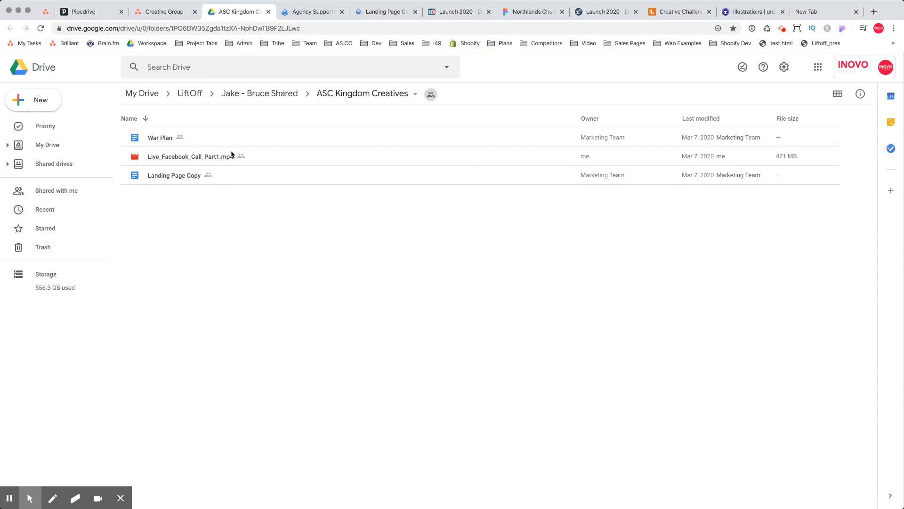
mouse_move(193, 47)
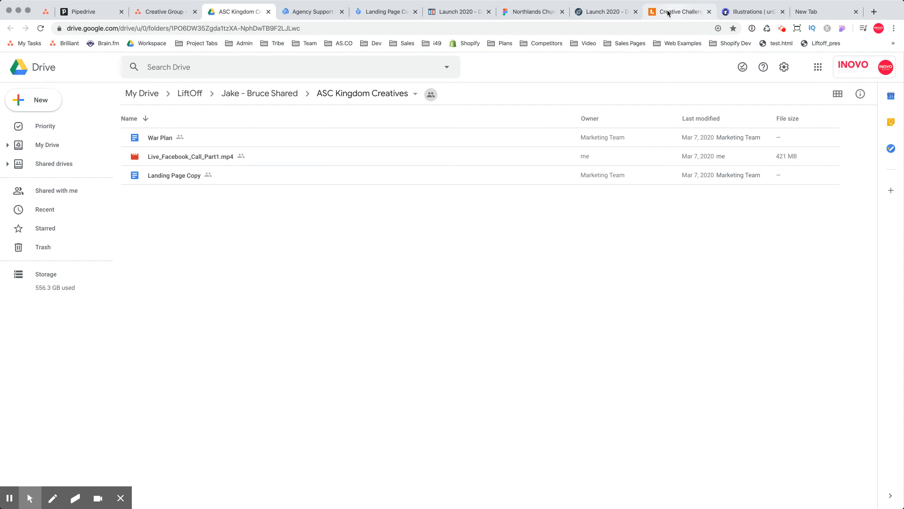
click(531, 12)
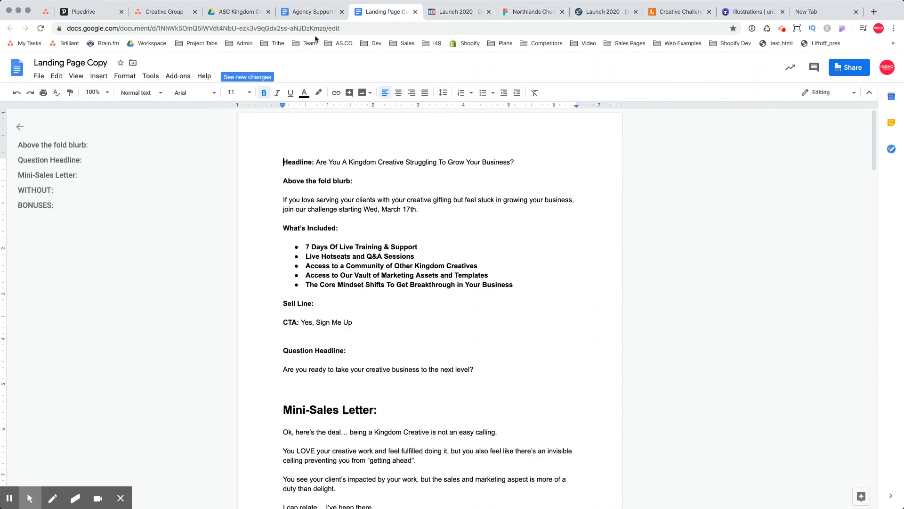
View the Agency Support Docs, then open the Launch 2020 page in the ClickFunnels editor
click(310, 11)
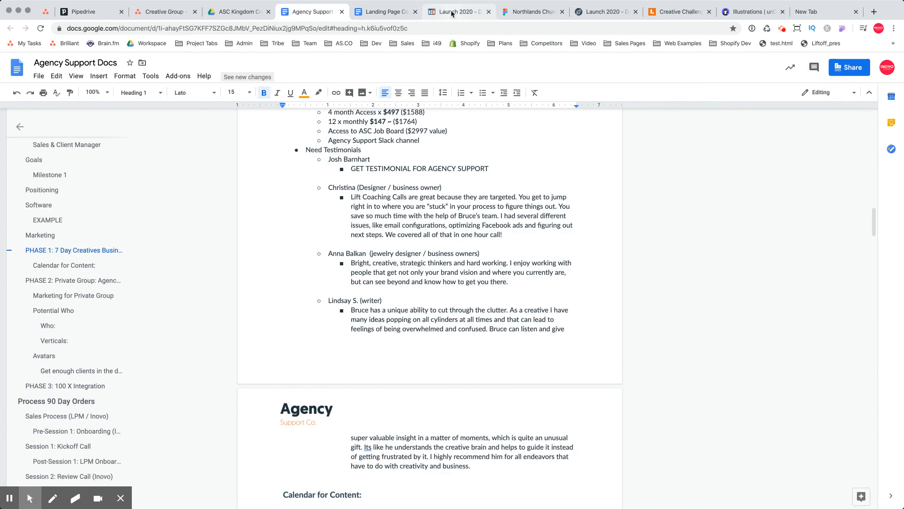
click(458, 11)
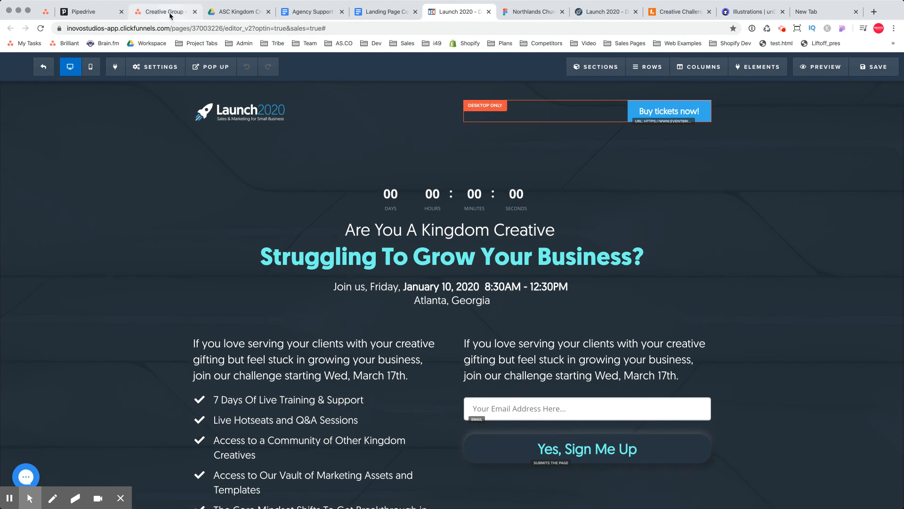
click(155, 66)
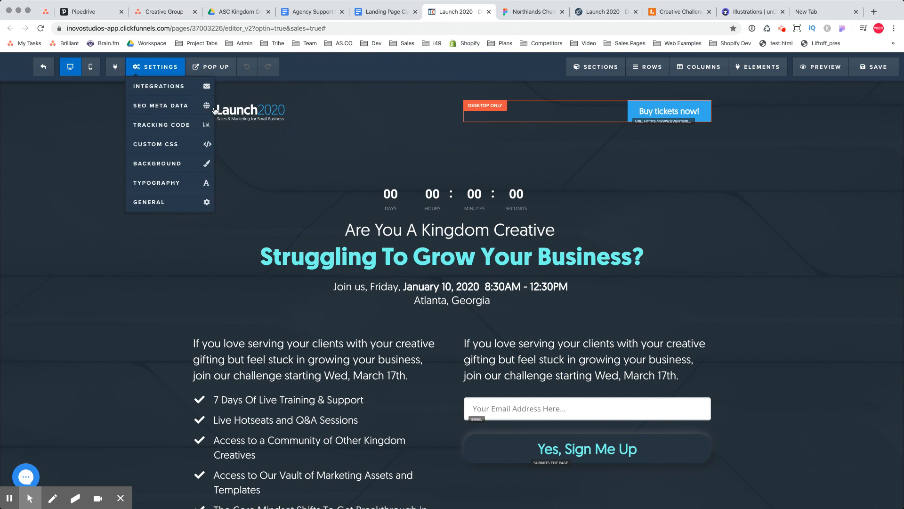